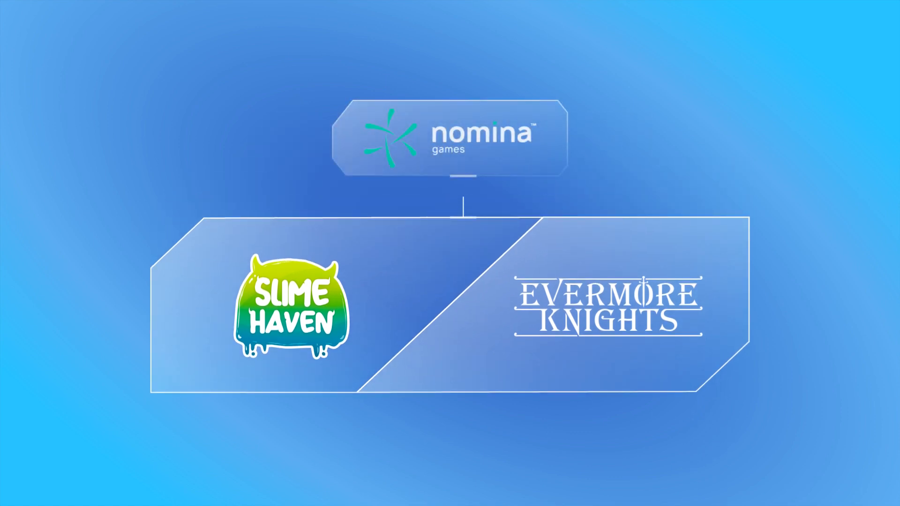
# - Advance from the Nomina Games studio overview to the Slime Haven showcase slide
pyautogui.click(290, 313)
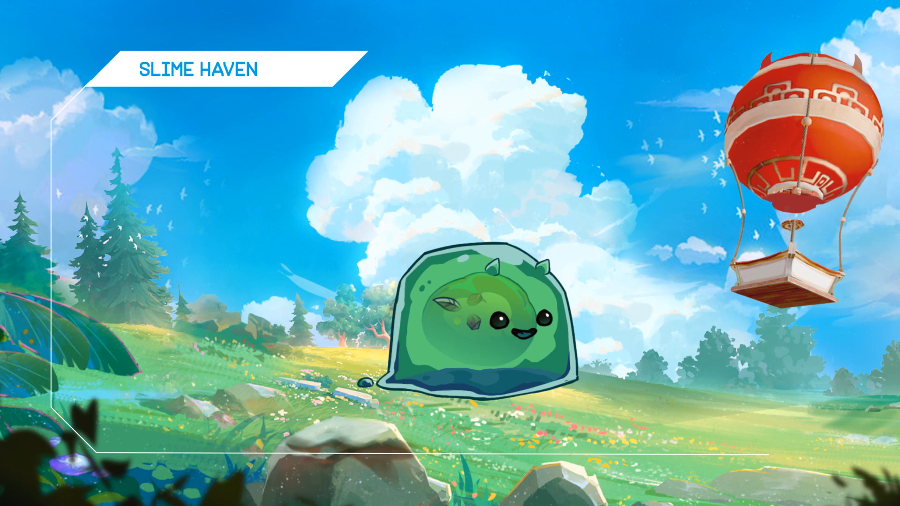